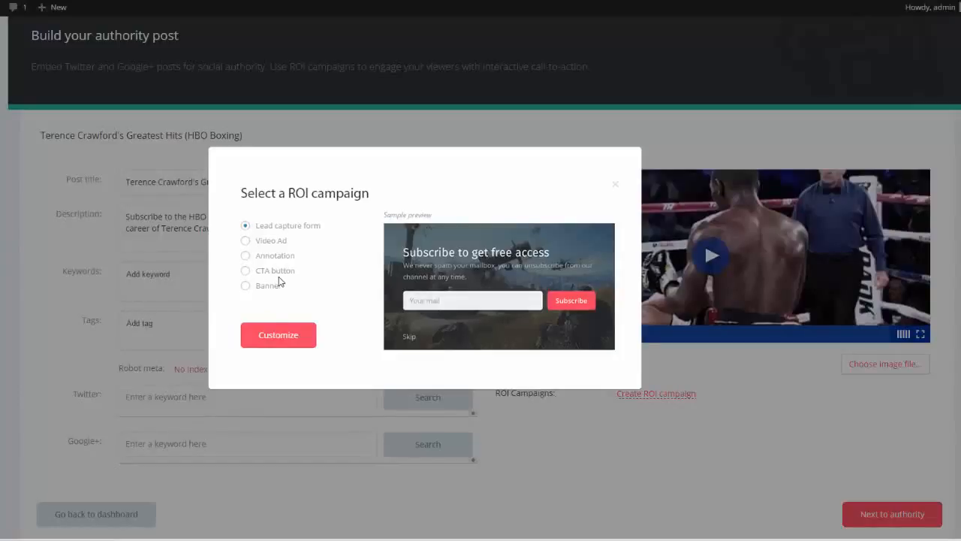
# Select CTA button as the ROI campaign type for the boxing video
pyautogui.click(246, 270)
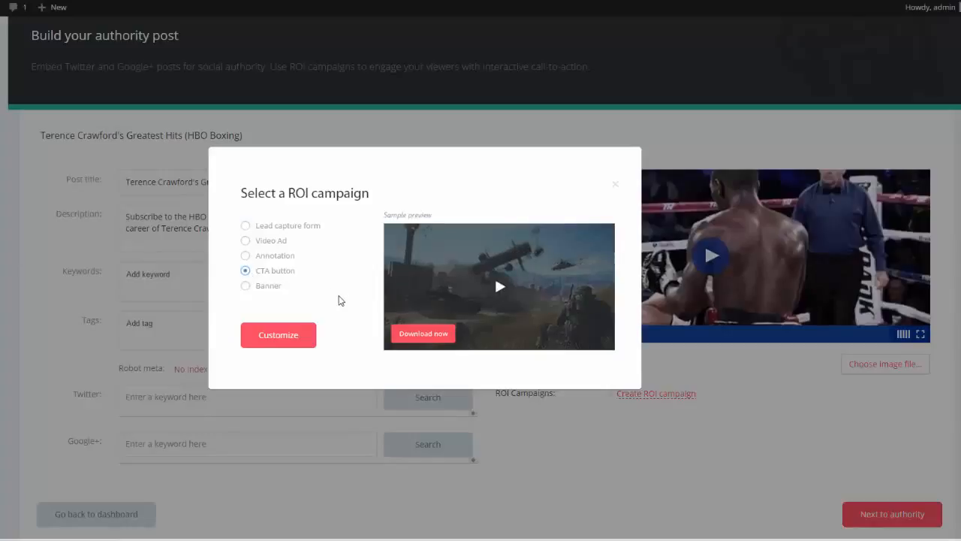
pyautogui.click(278, 335)
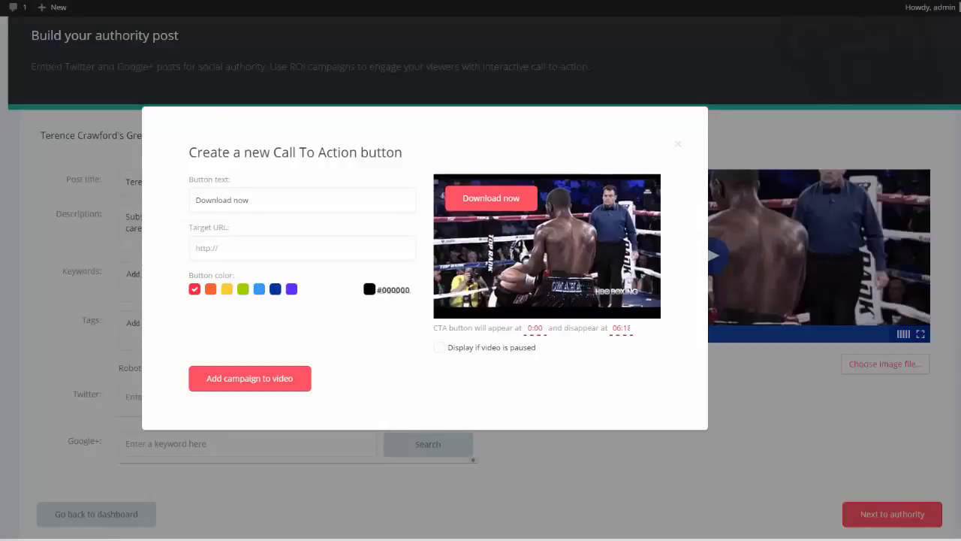
pyautogui.write('Free Boxing Lessons')
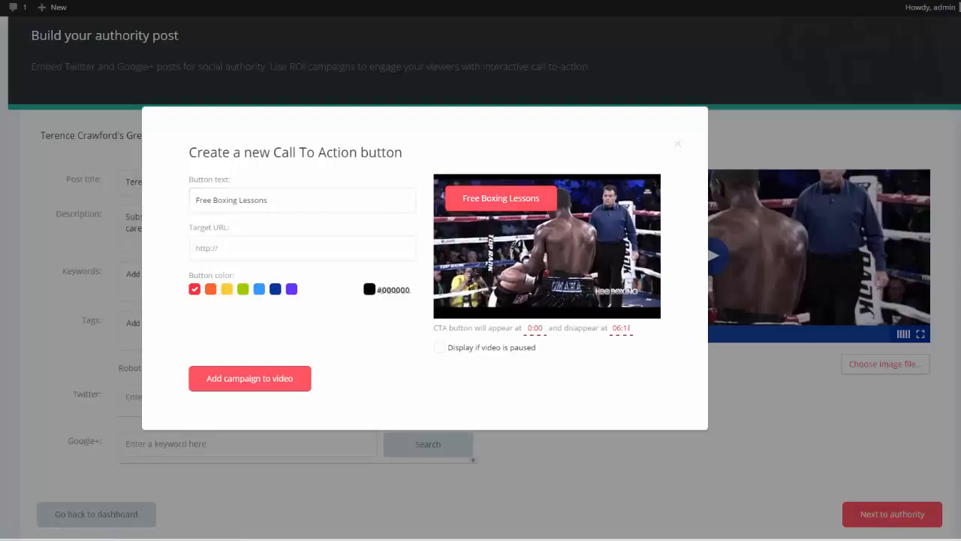
pyautogui.write('http://boxinglessons.com')
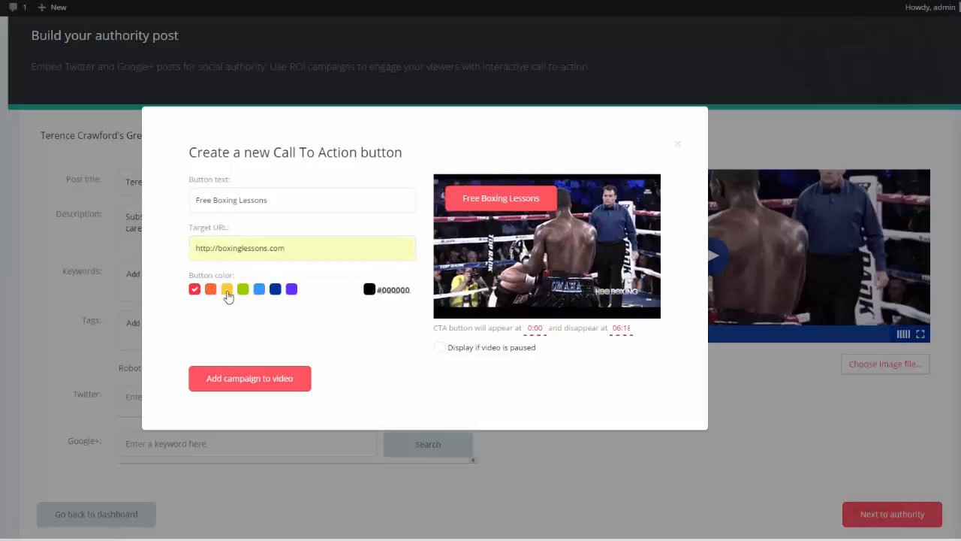
pyautogui.click(259, 289)
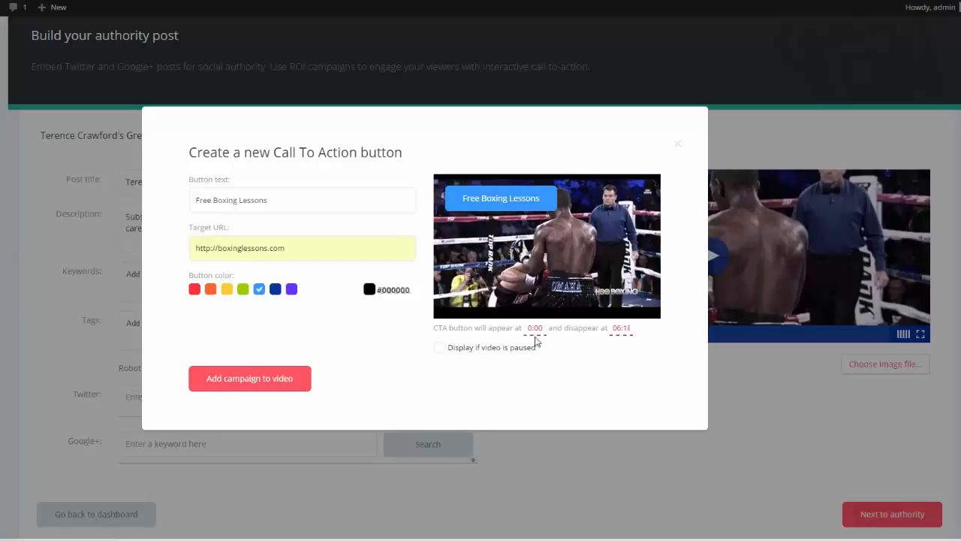
pyautogui.moveTo(540, 208)
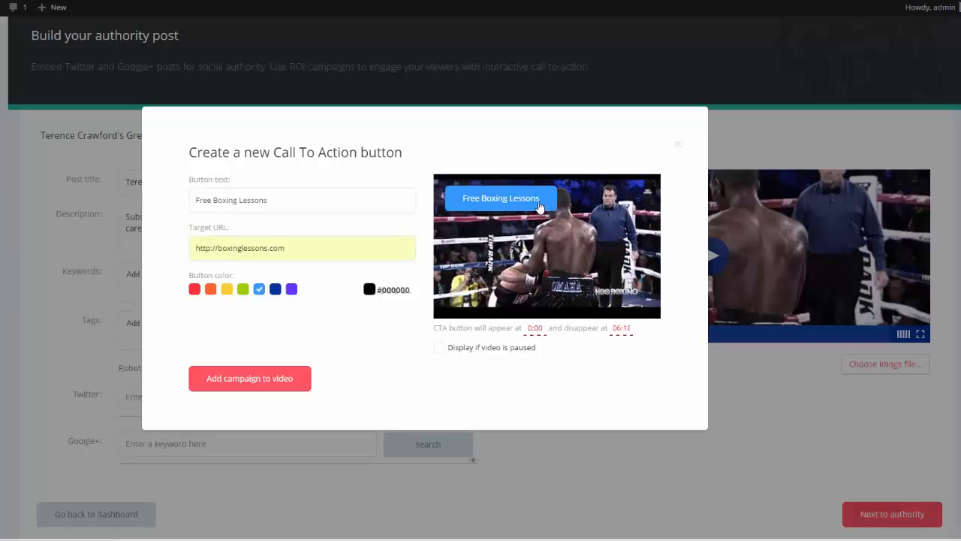
pyautogui.moveTo(549, 298)
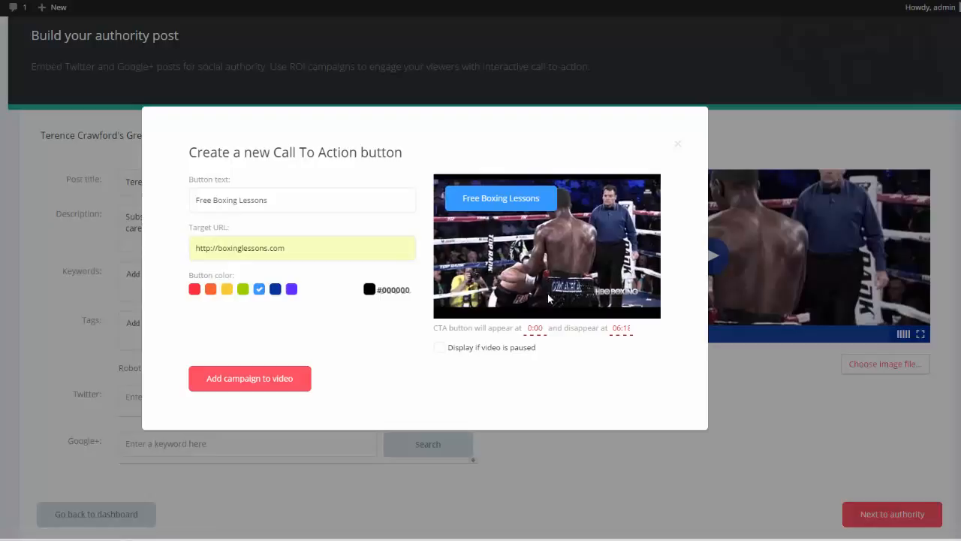
pyautogui.moveTo(570, 252)
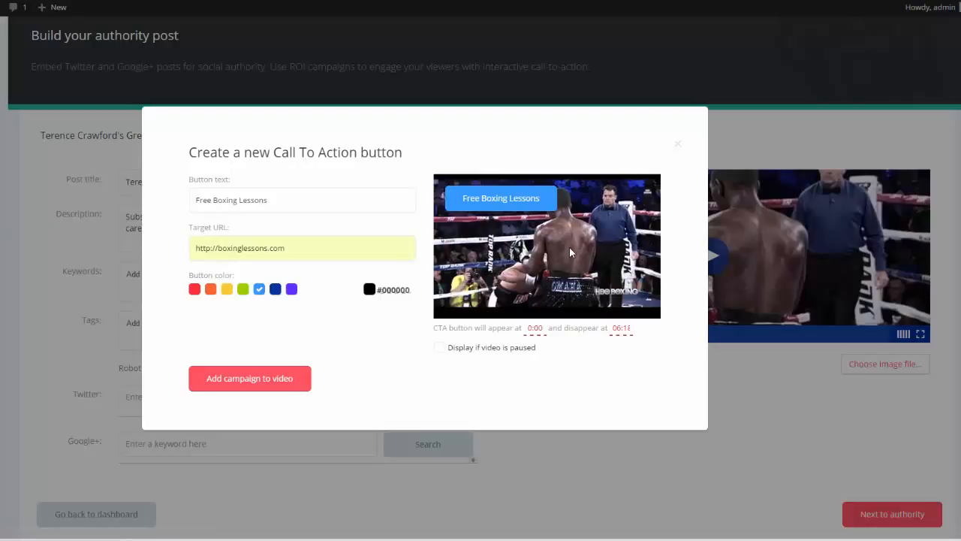
pyautogui.moveTo(649, 344)
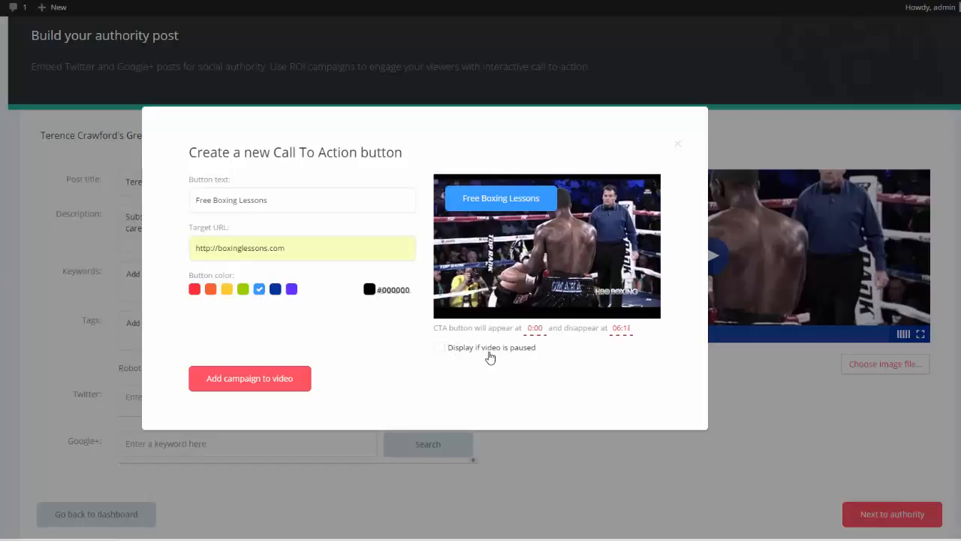
pyautogui.moveTo(533, 390)
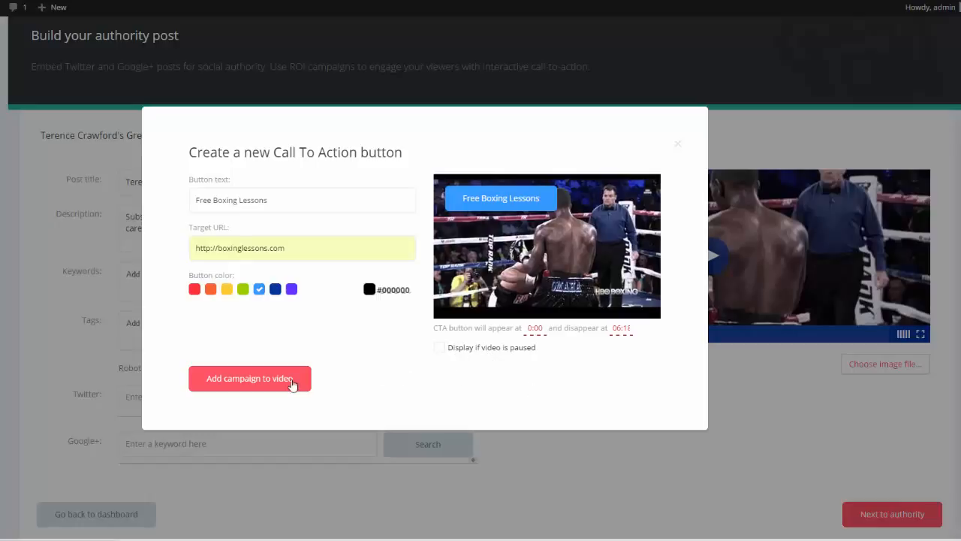
# Add the campaign to the video, then play and pause it to check the blue overlay
pyautogui.click(251, 378)
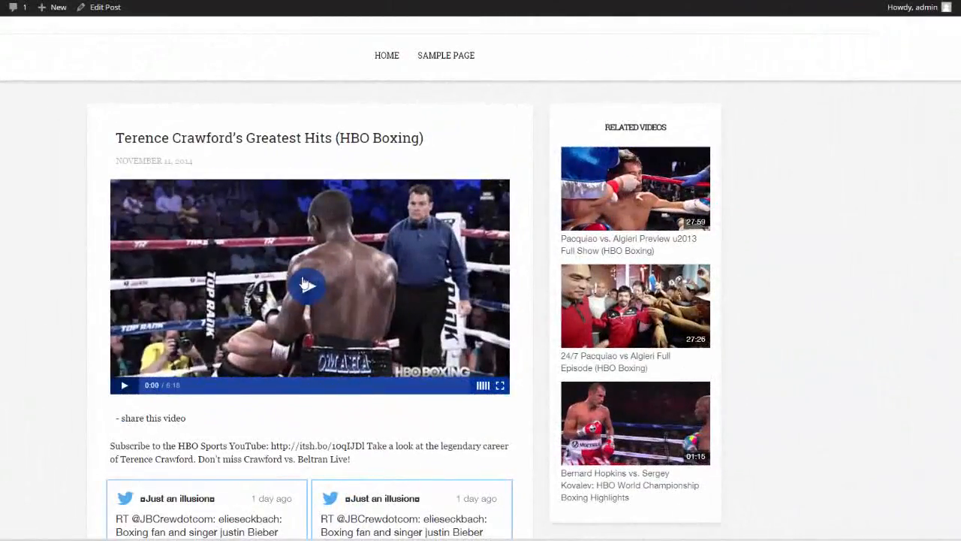
pyautogui.moveTo(336, 287)
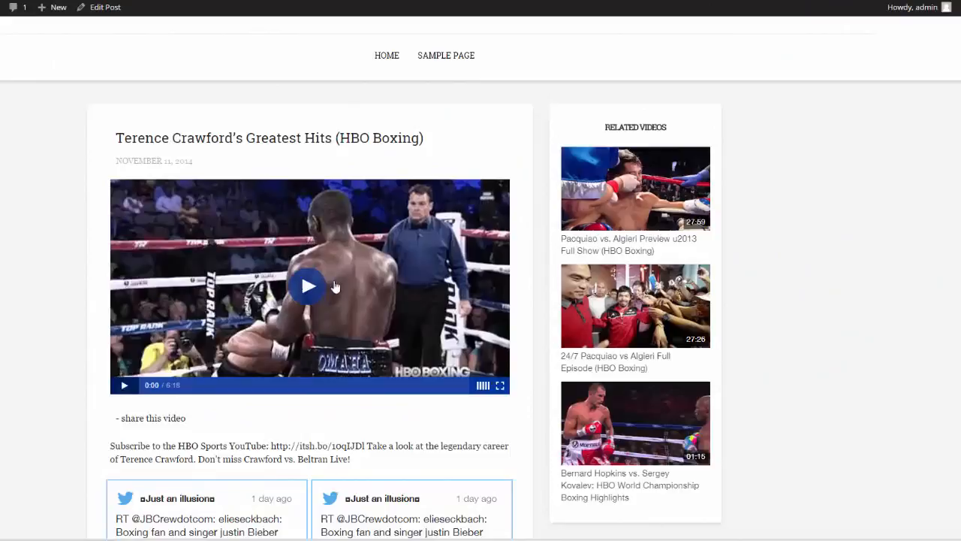
pyautogui.moveTo(360, 314)
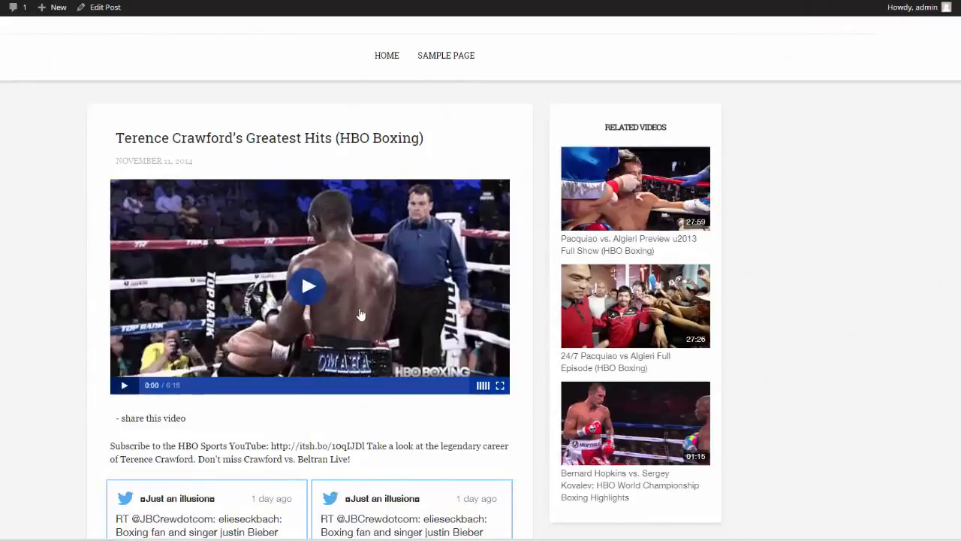
pyautogui.click(308, 286)
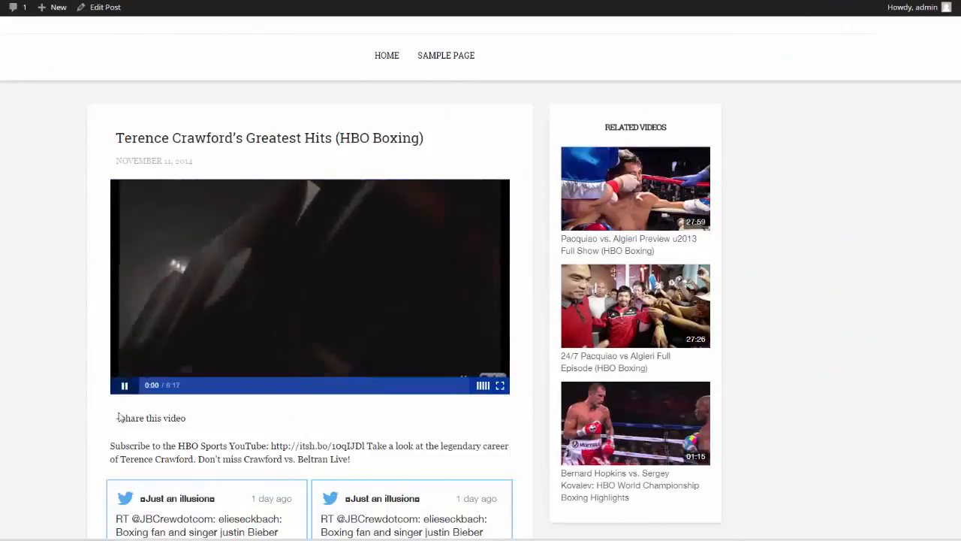
pyautogui.click(124, 385)
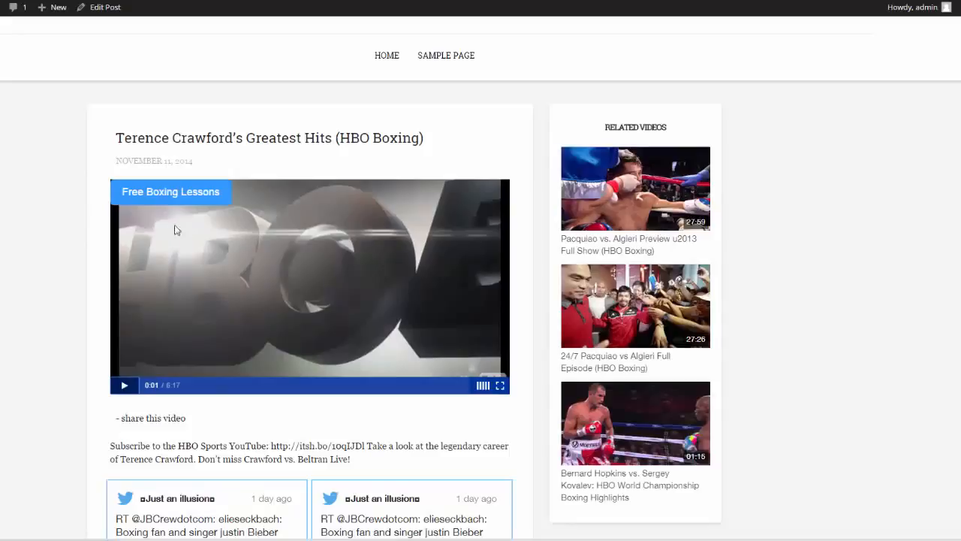